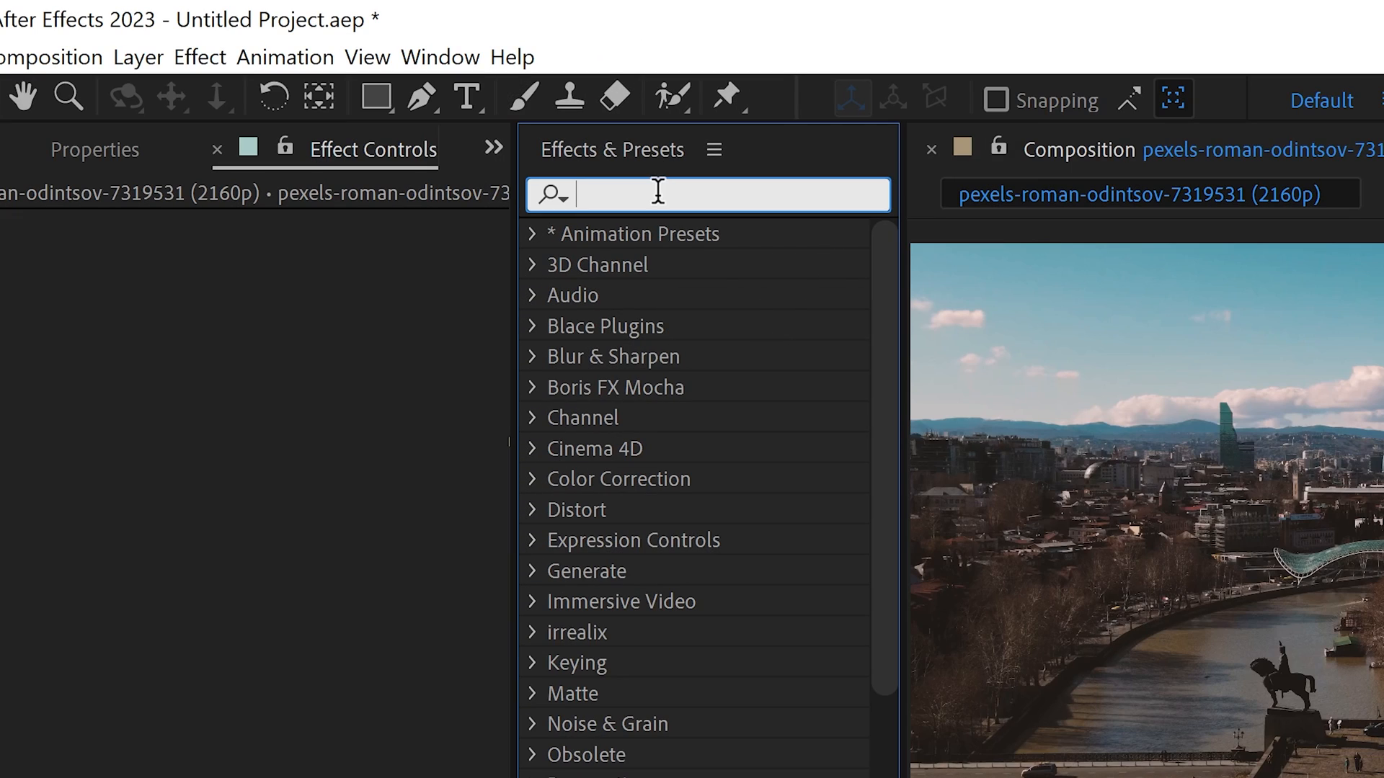
Step: Apply the 3D Camera Tracker effect to the drone footage layer via Effects & Presets search
type("3d camera tracker")
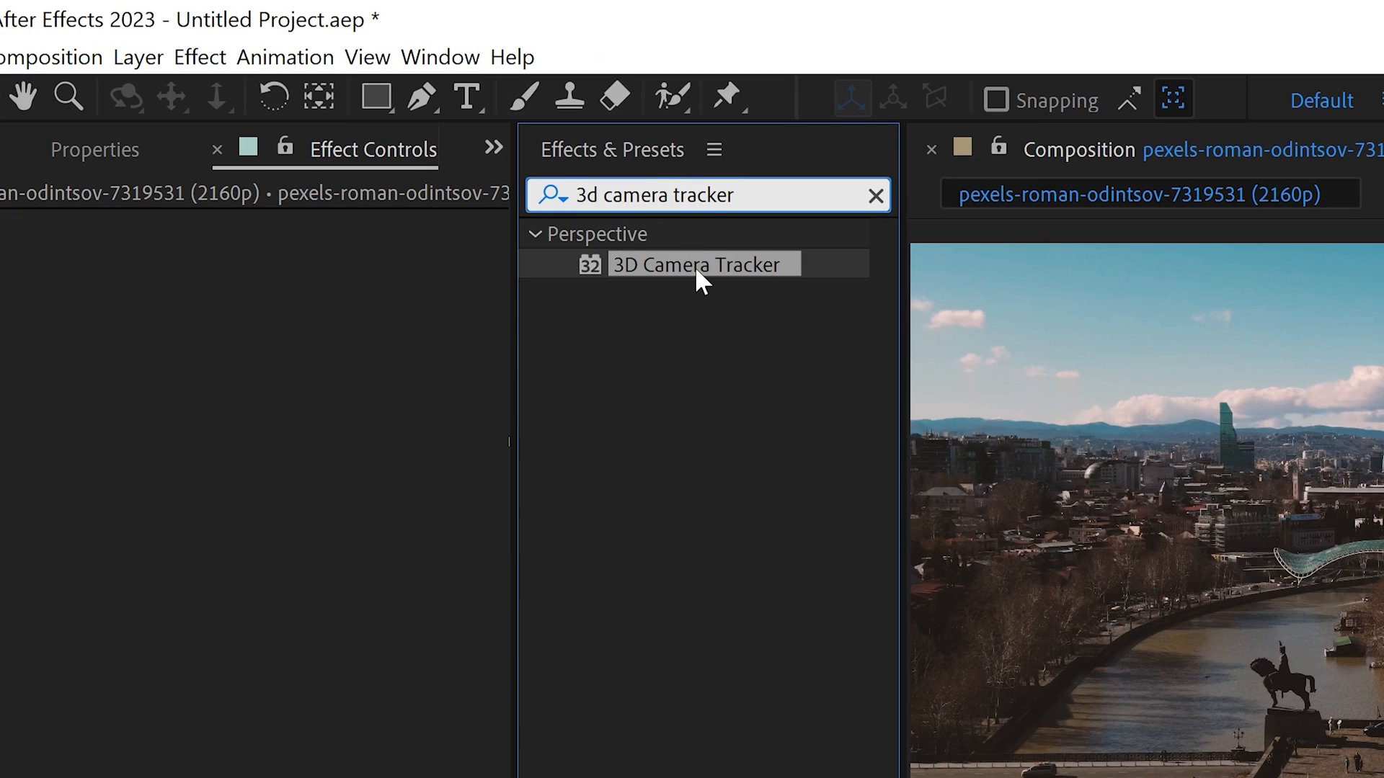
mouse_move(679, 300)
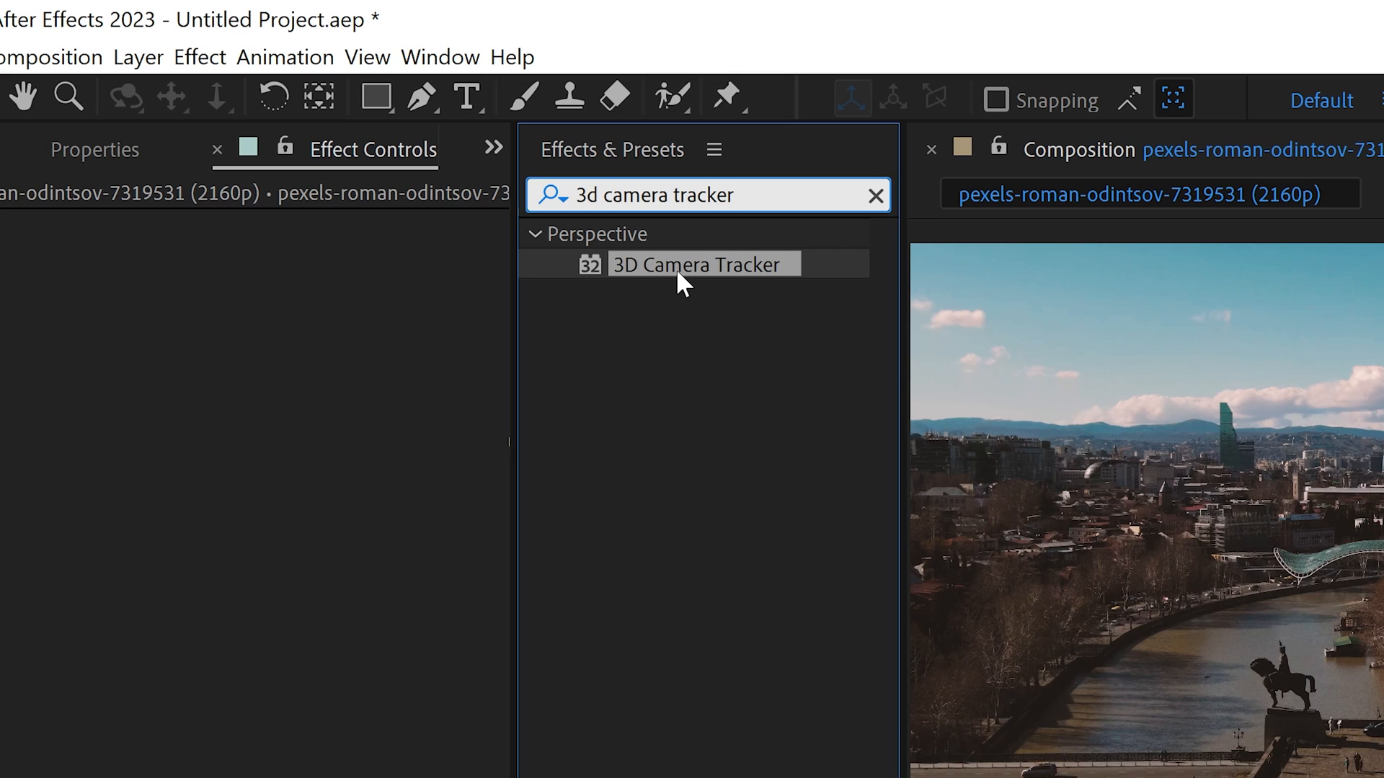
double_click(702, 266)
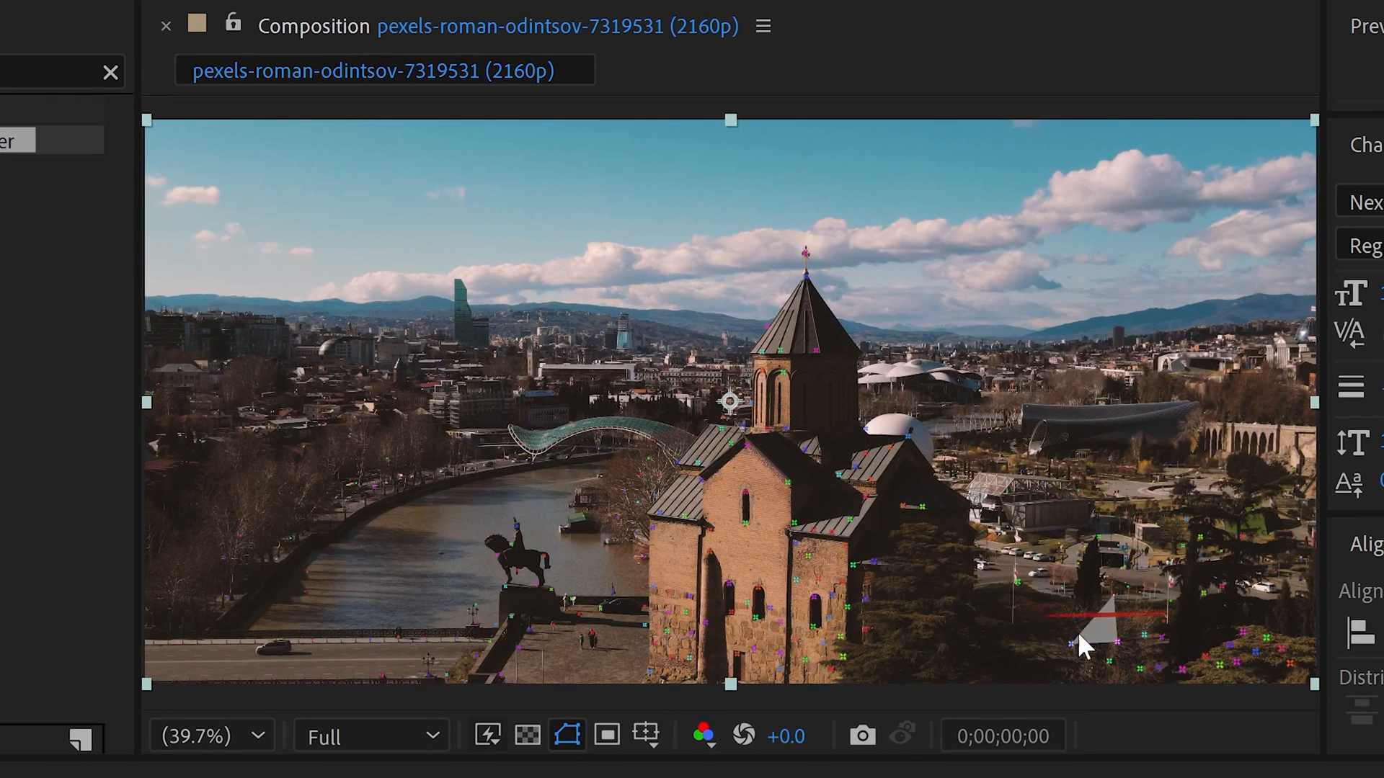
Step: Enlarge the track point size and select three track points on the church's front wall
left_click(754, 511)
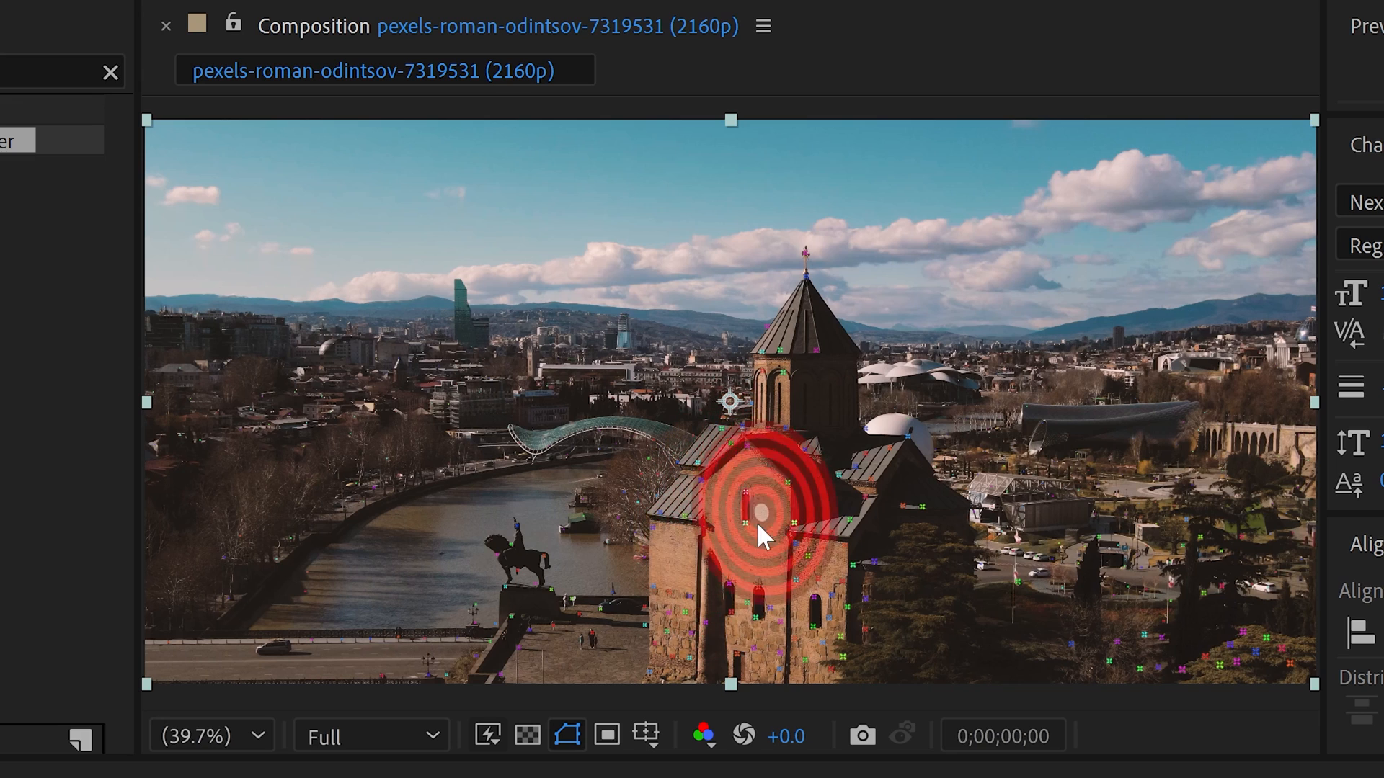
left_click_drag(759, 533, 764, 565)
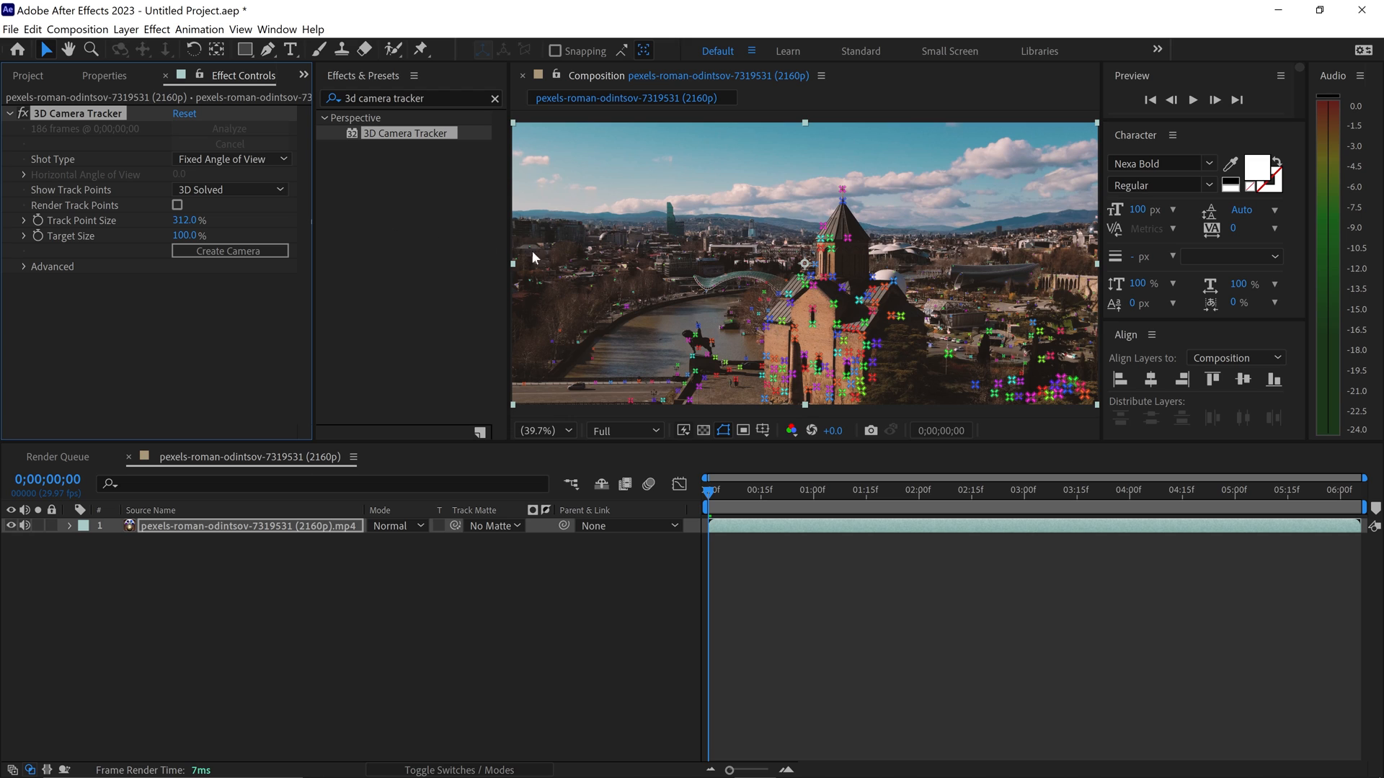
mouse_move(785, 237)
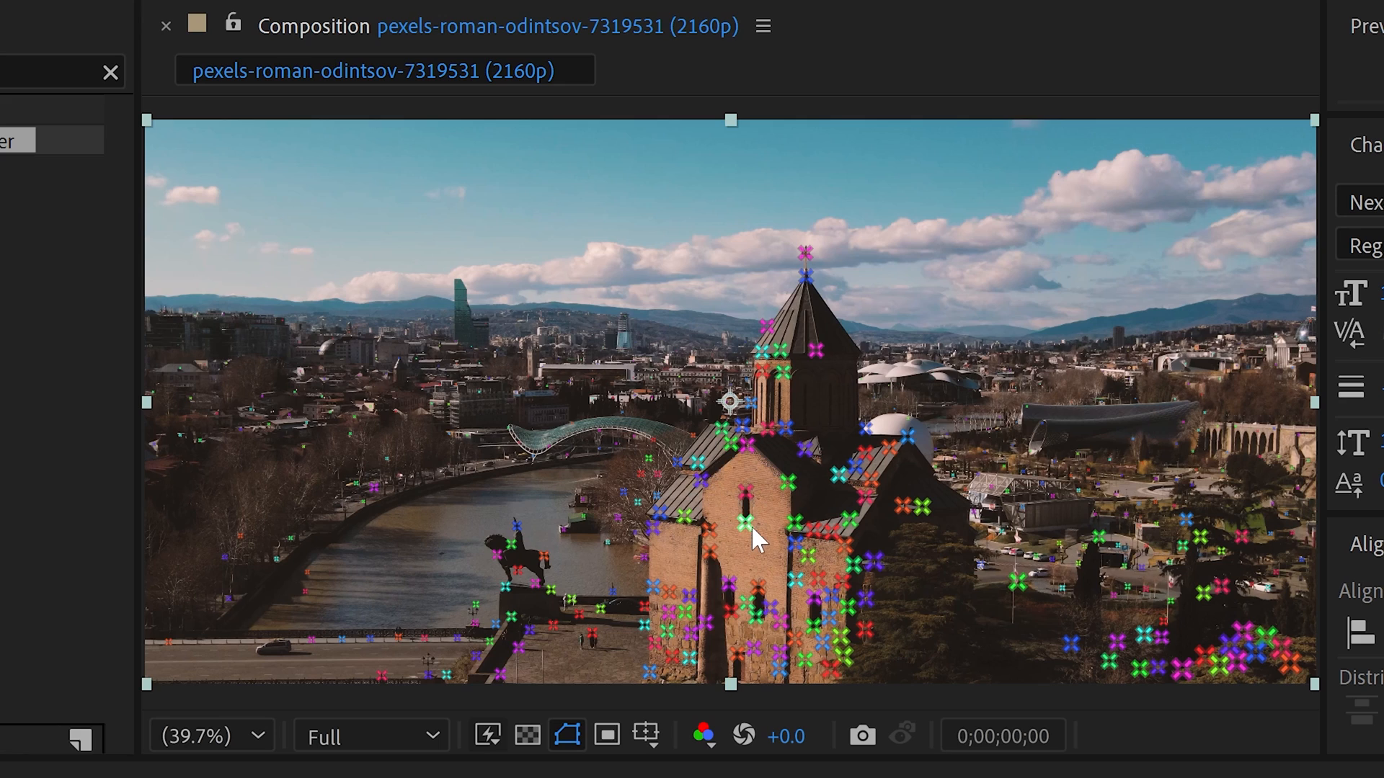
left_click(733, 516)
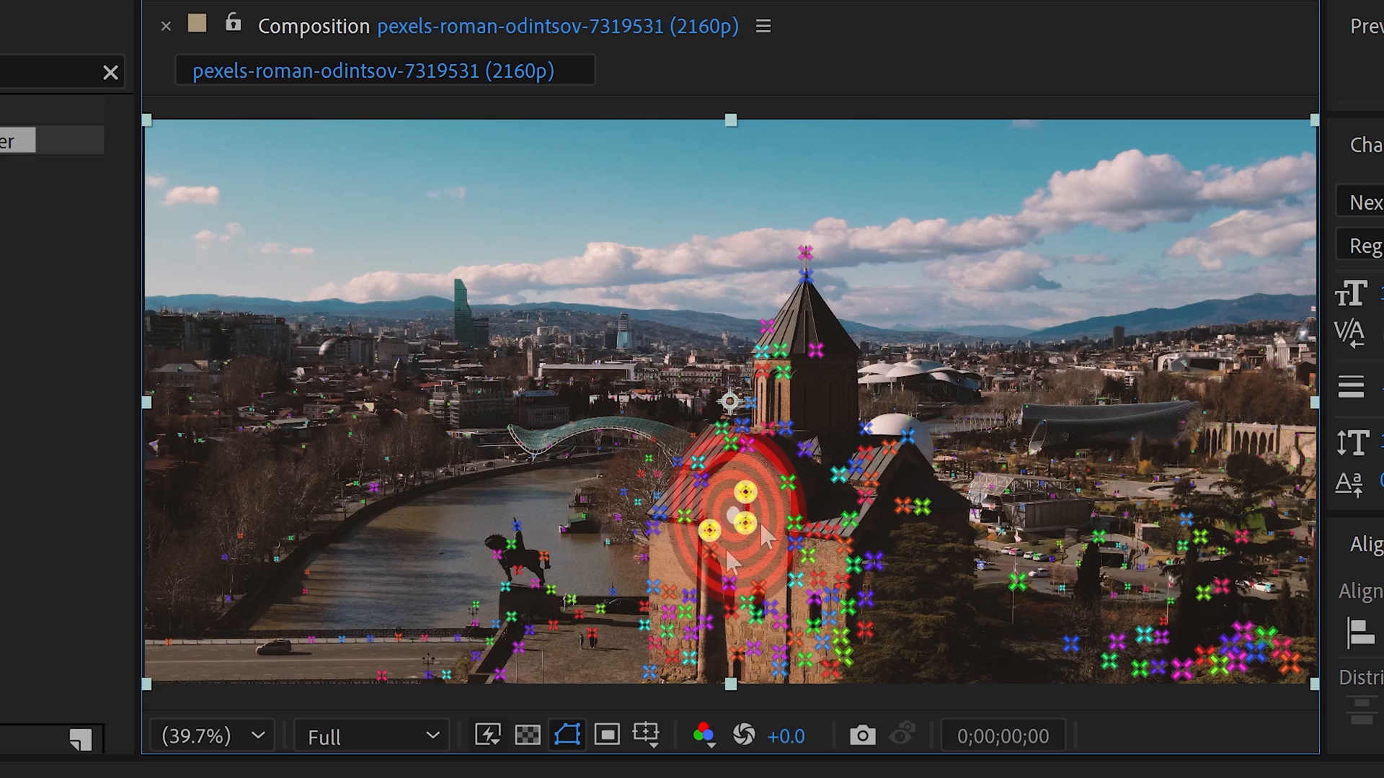
mouse_move(790, 338)
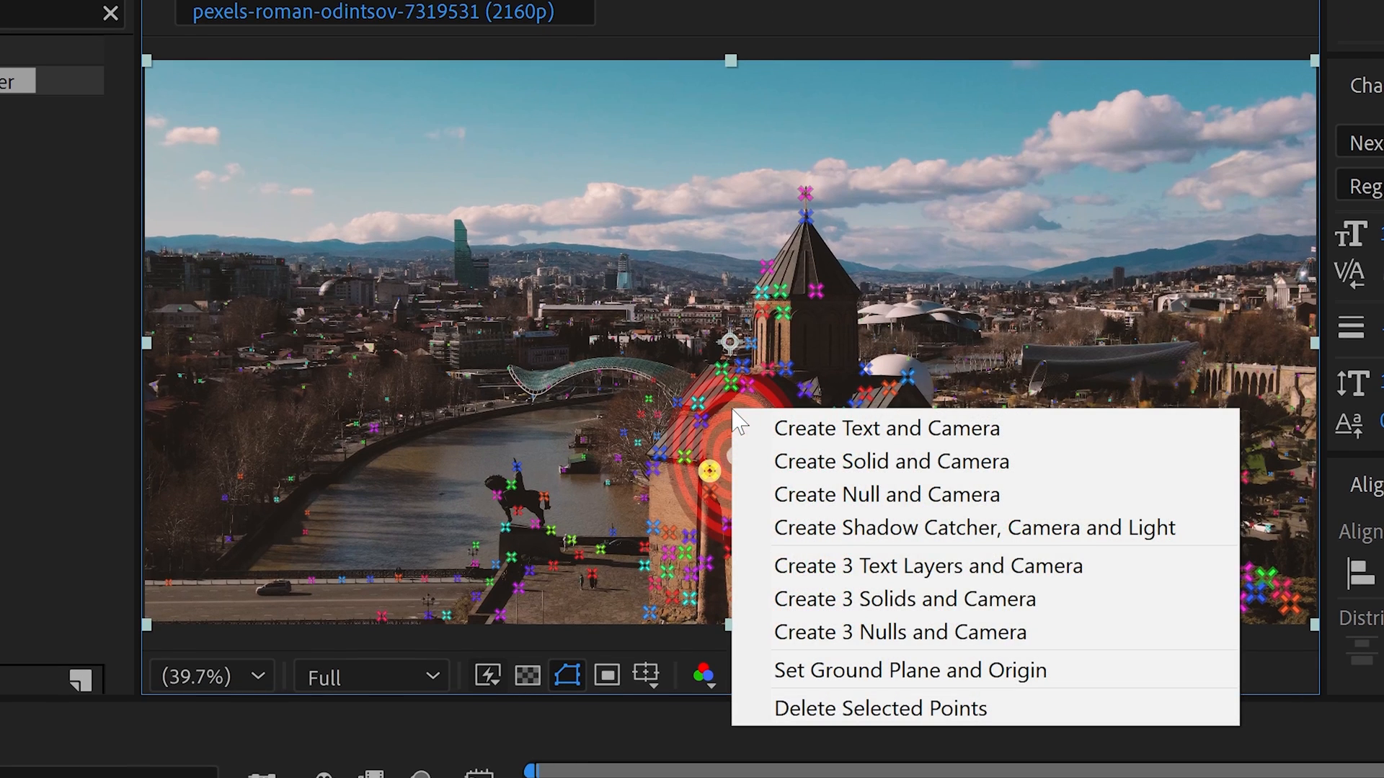
mouse_move(858, 446)
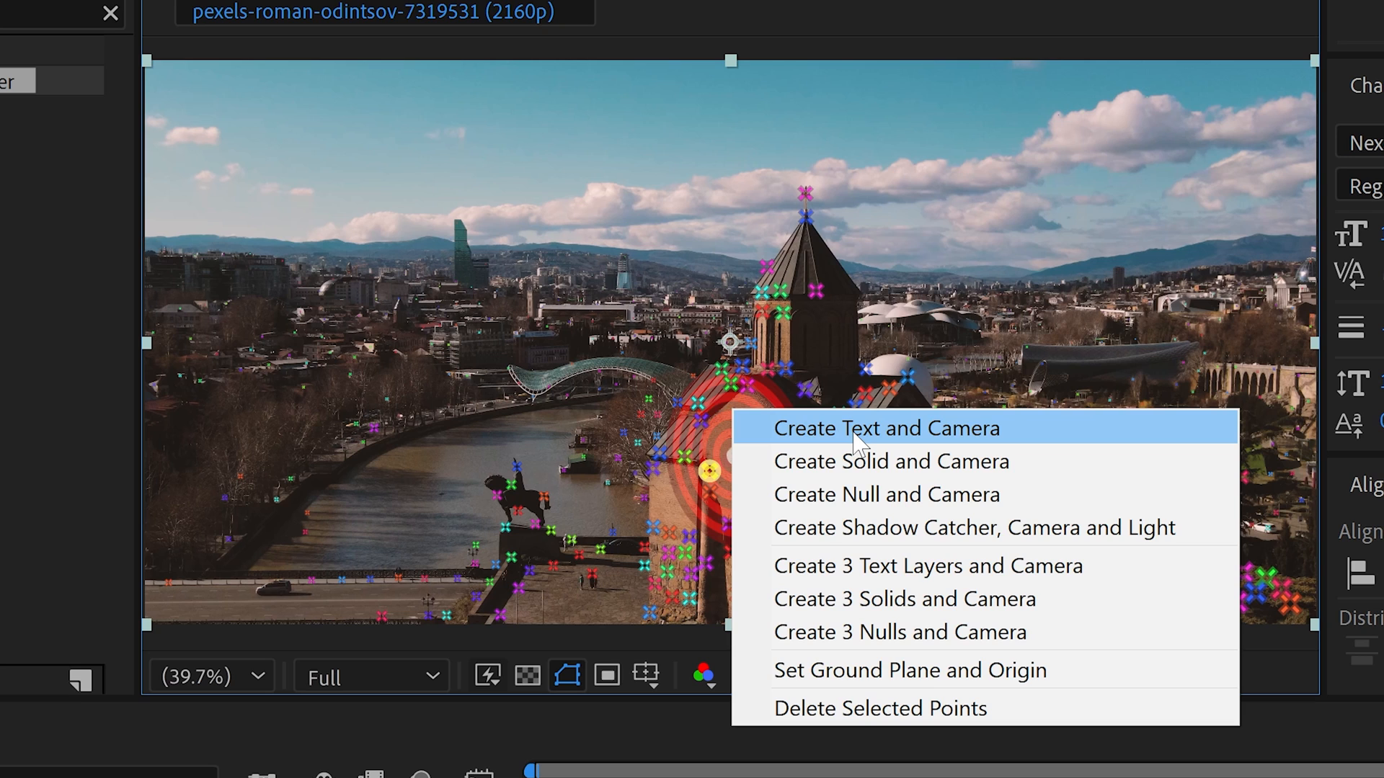
Step: Create Text and Camera from the selected target on the church front
left_click(886, 428)
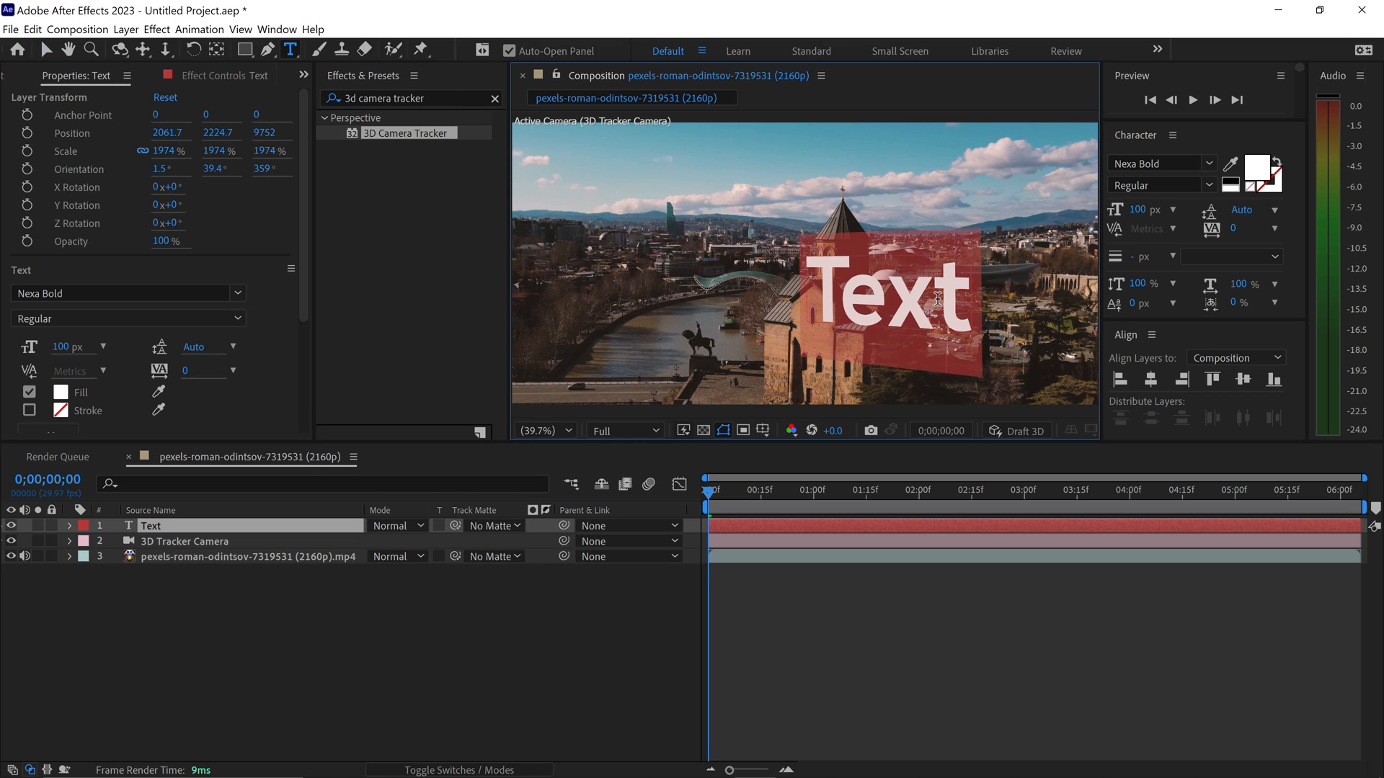
Step: Change the tracked text to read CHURCH at 59 px in the Character panel
type("CHURC")
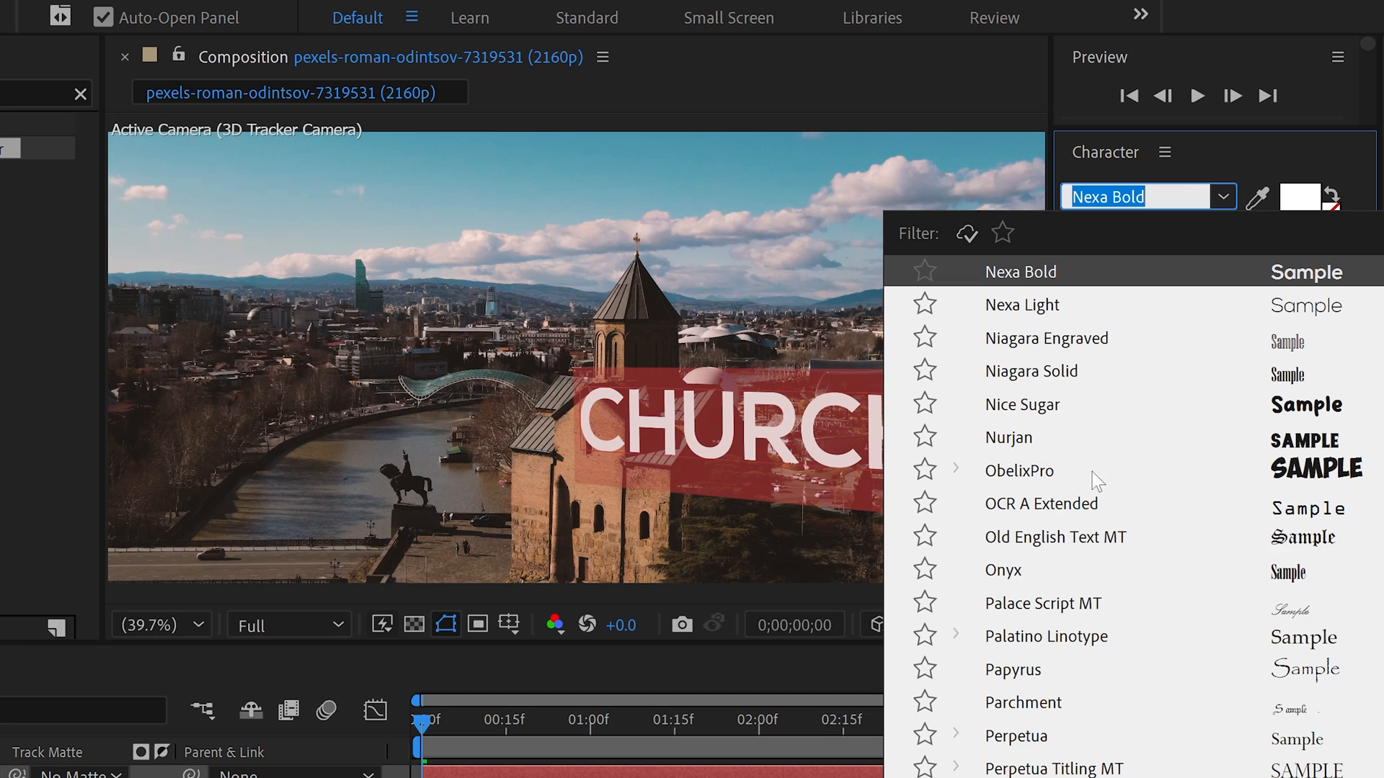
left_click(1020, 271)
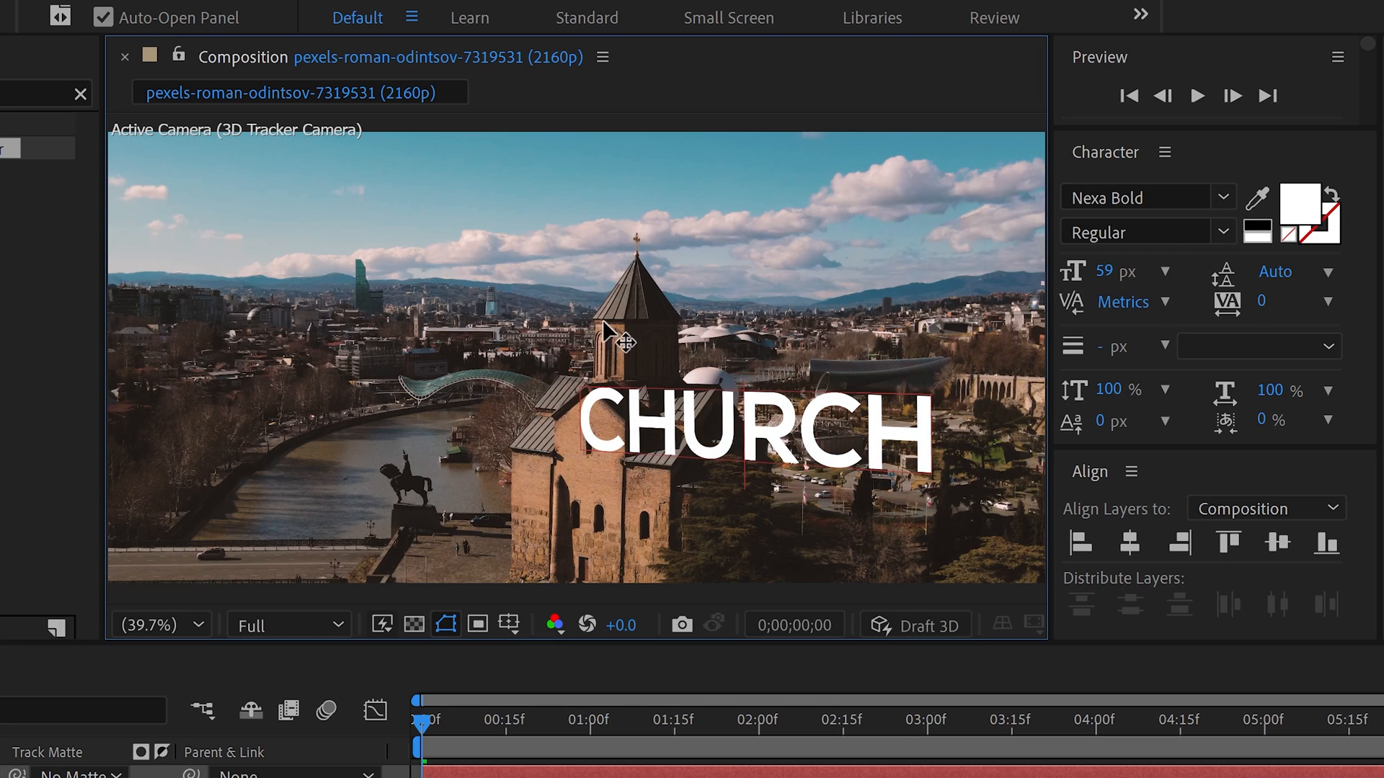
mouse_move(755, 379)
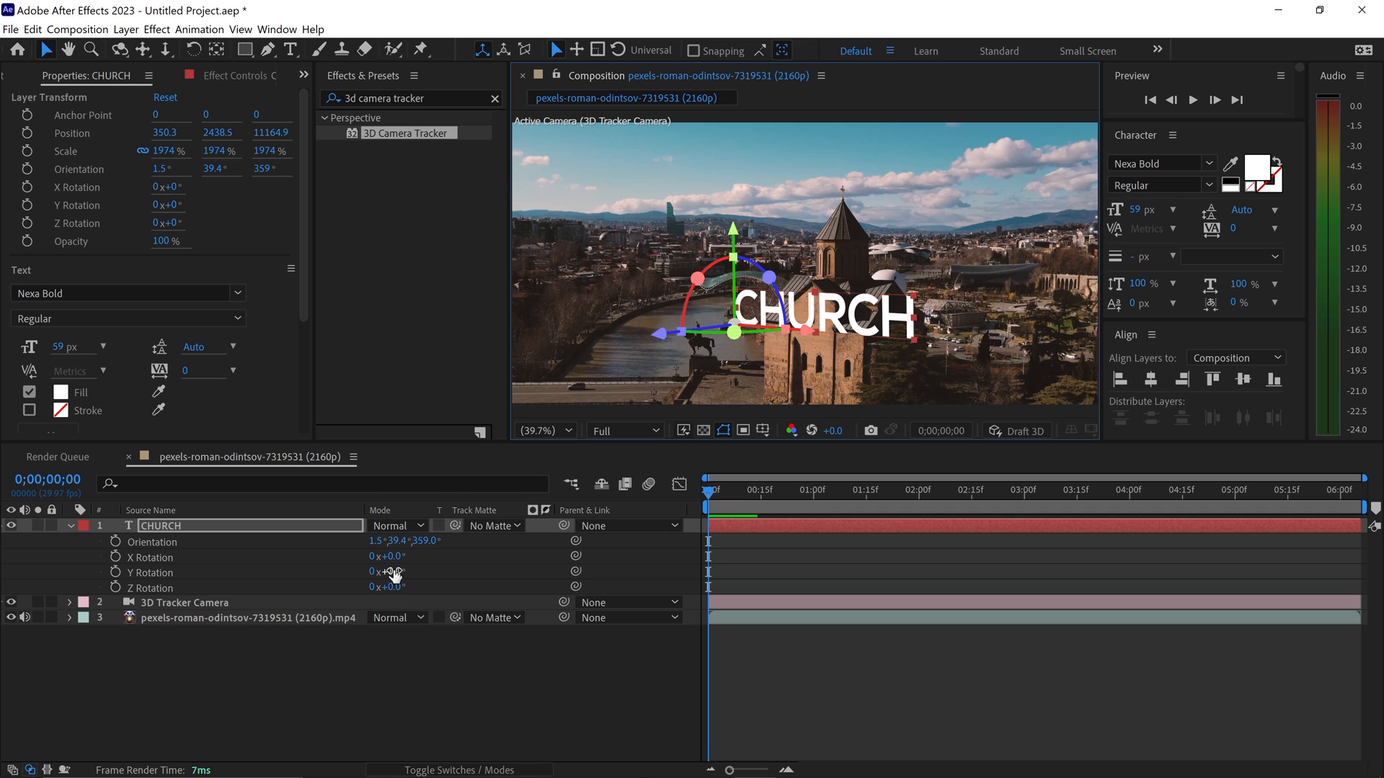
Step: Scrub the CHURCH text's Z Rotation to 2° so it sits along the front wall
left_click_drag(387, 573, 379, 572)
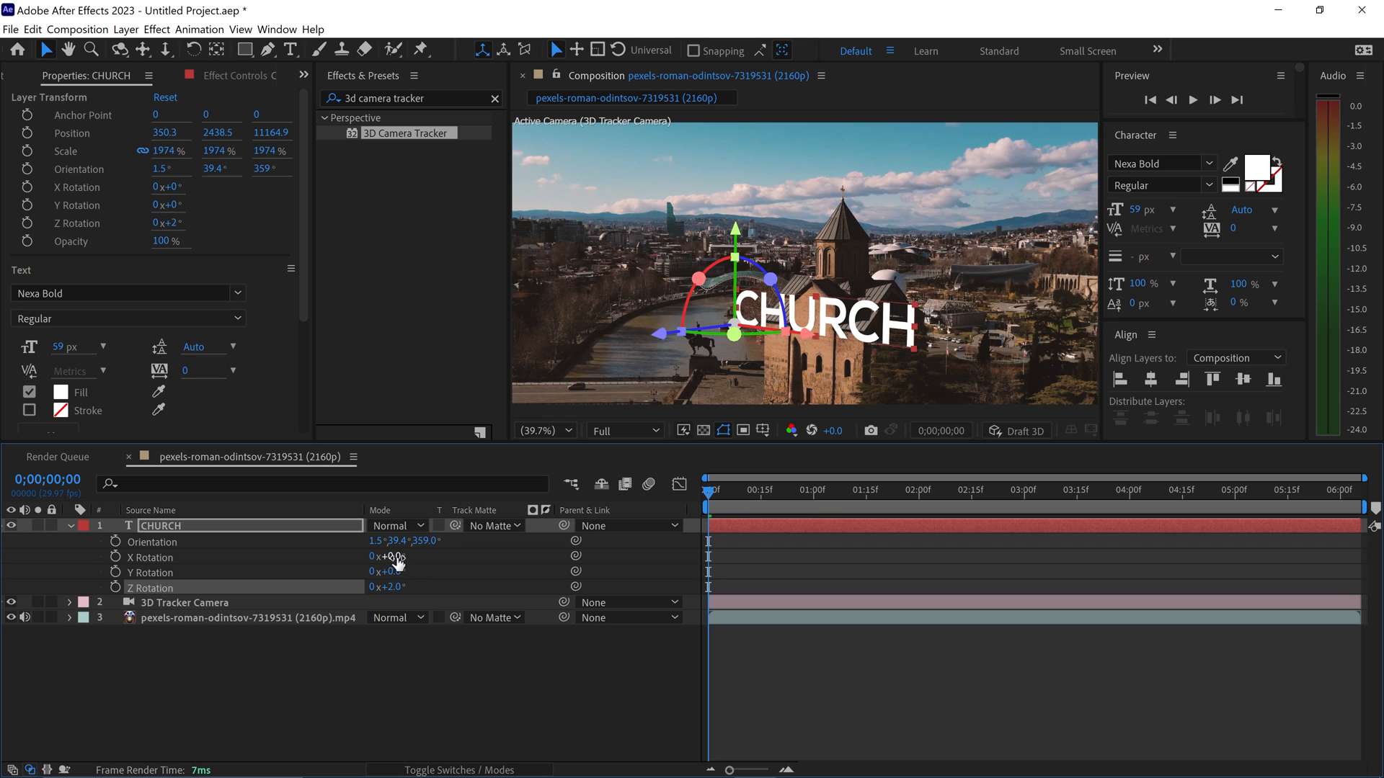
left_click_drag(384, 556, 370, 556)
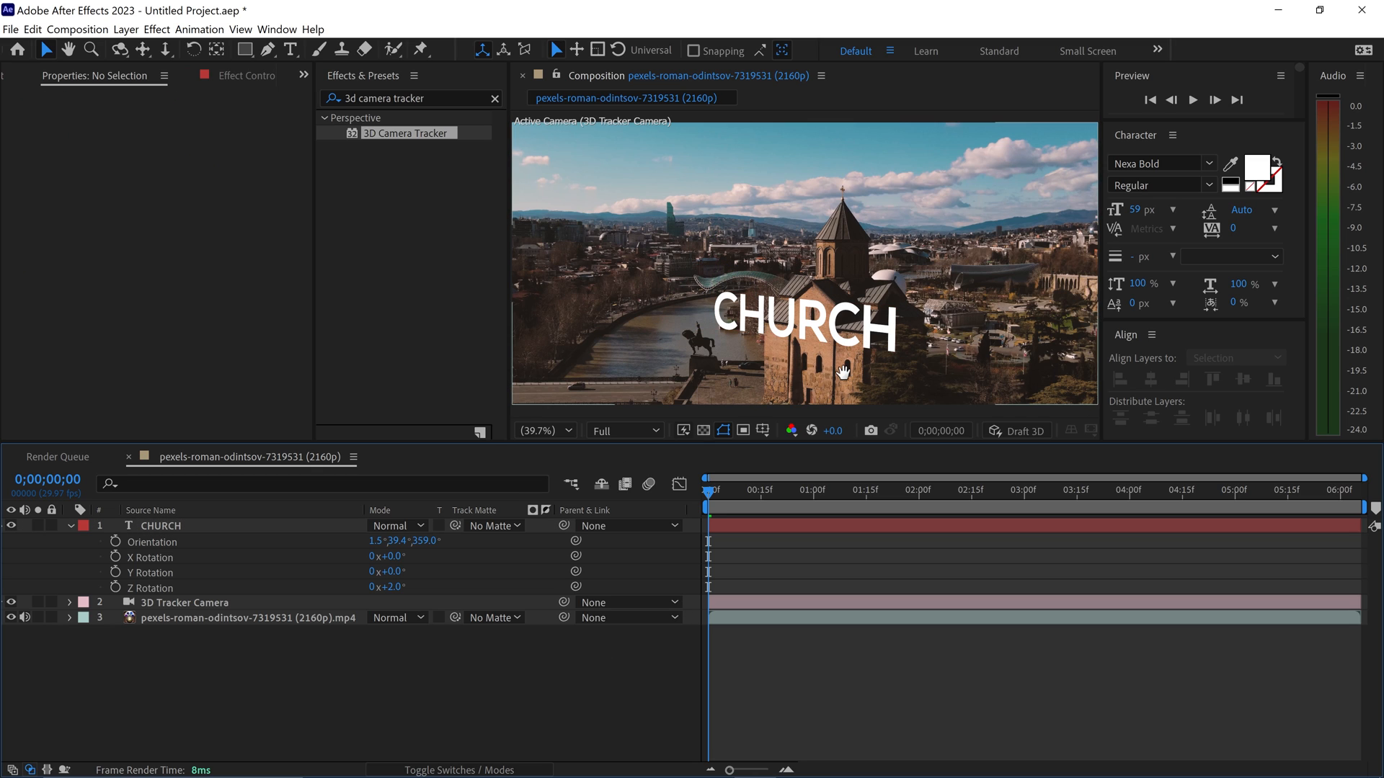
Step: Preview the composition to confirm CHURCH stays locked to the building
left_click(1192, 99)
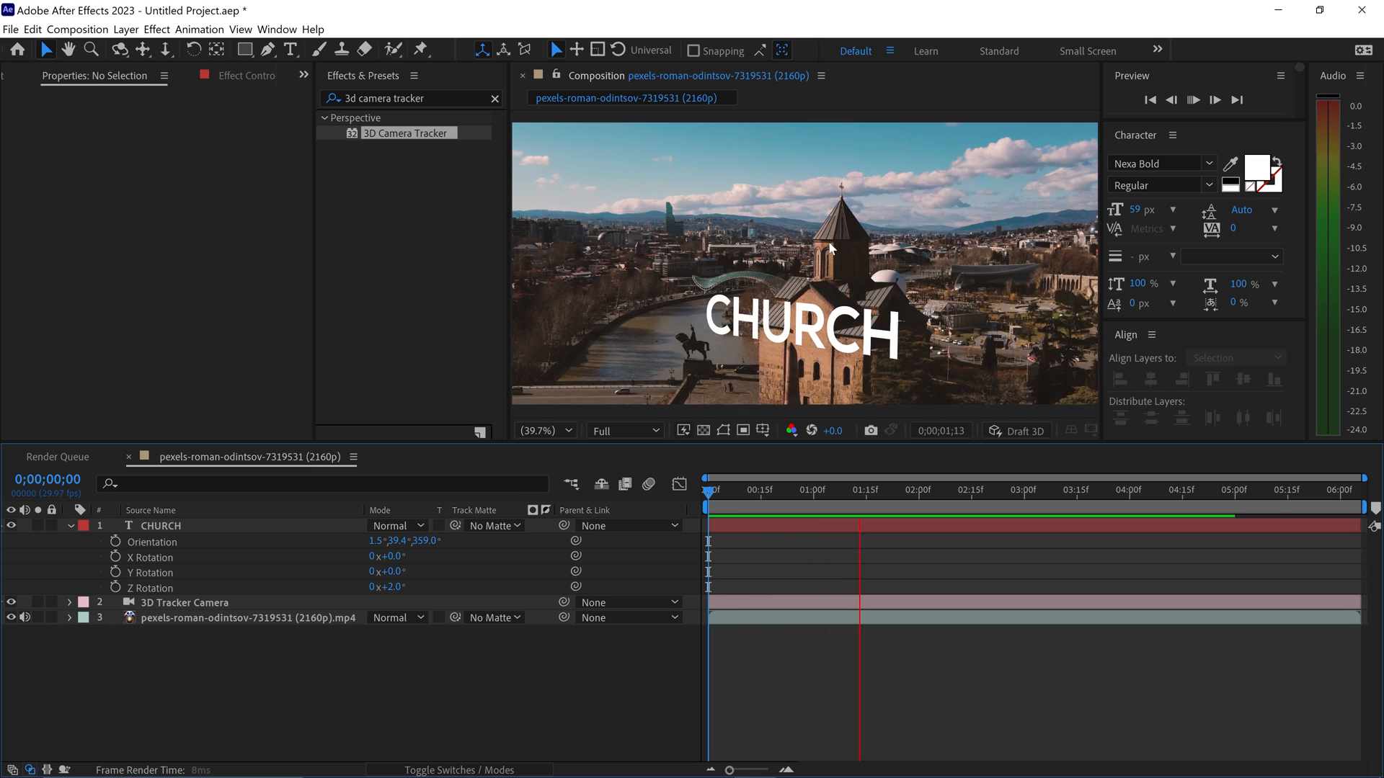
left_click(1194, 100)
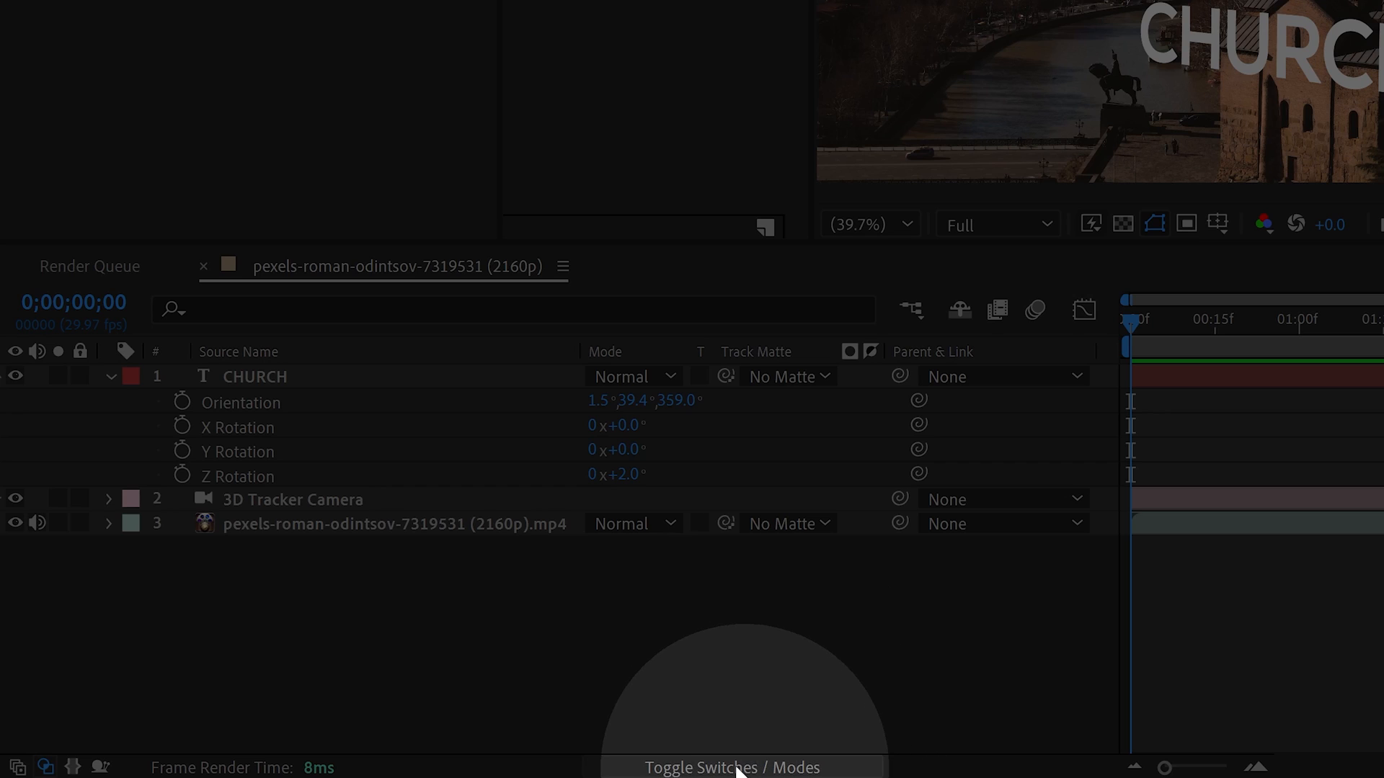
Step: Switch the timeline to layer switches to expose the Motion Blur column
left_click(730, 766)
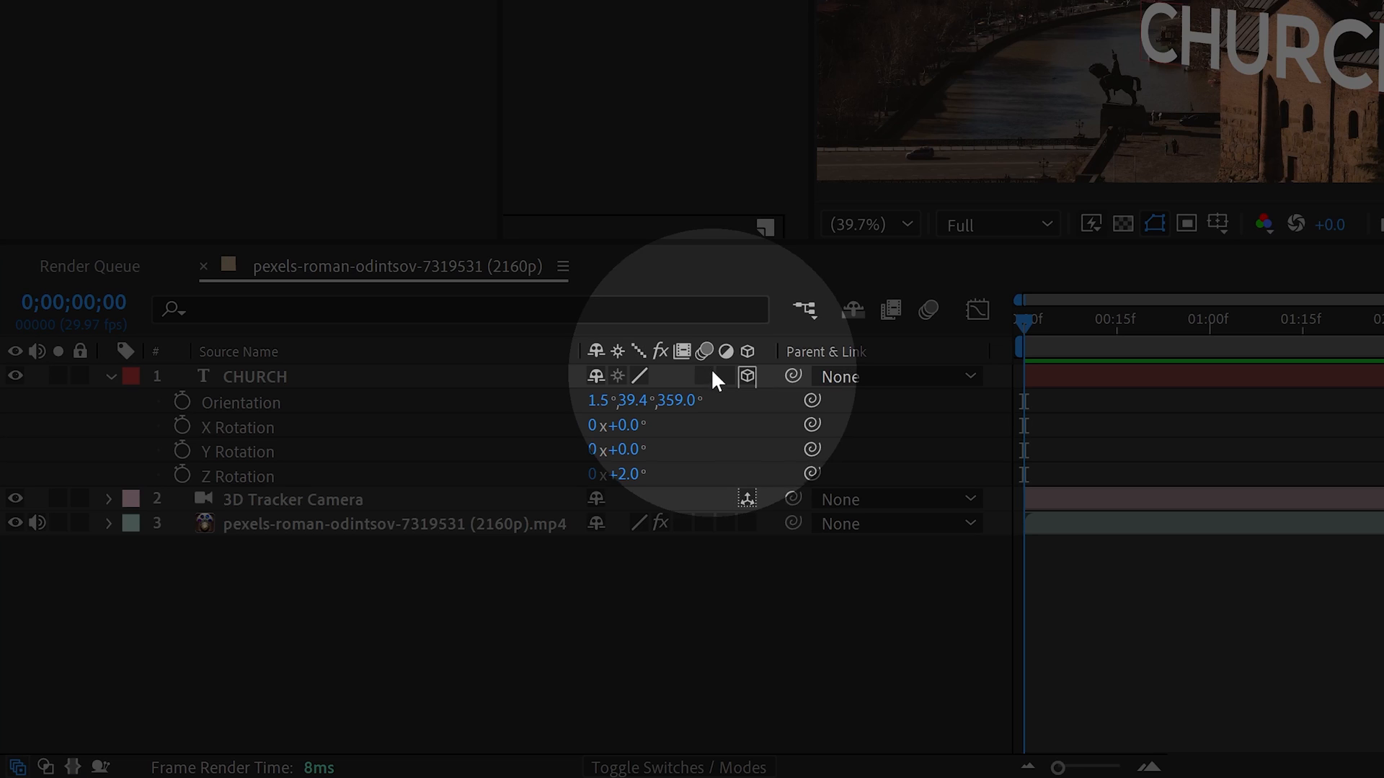
mouse_move(709, 390)
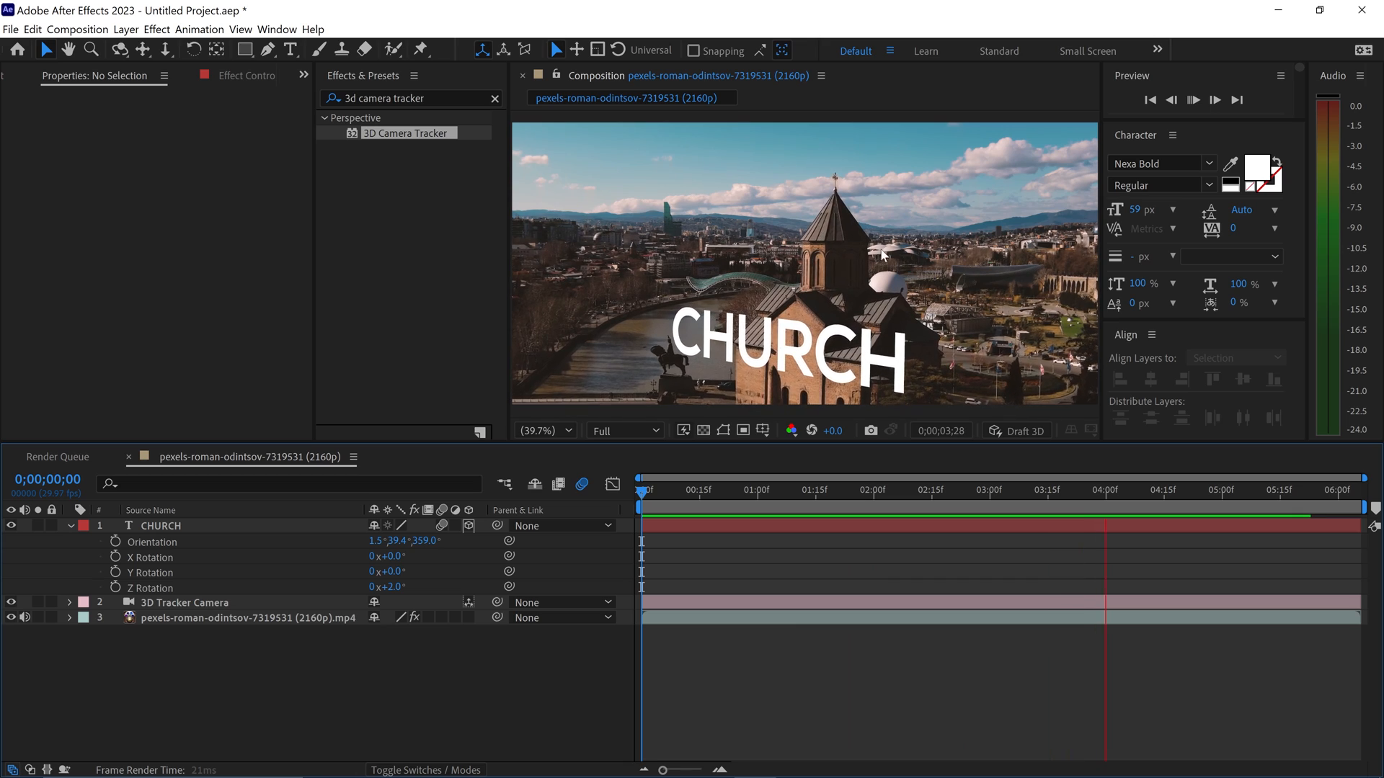
Step: Preview the composition again with motion blur on the CHURCH text
left_click(1193, 101)
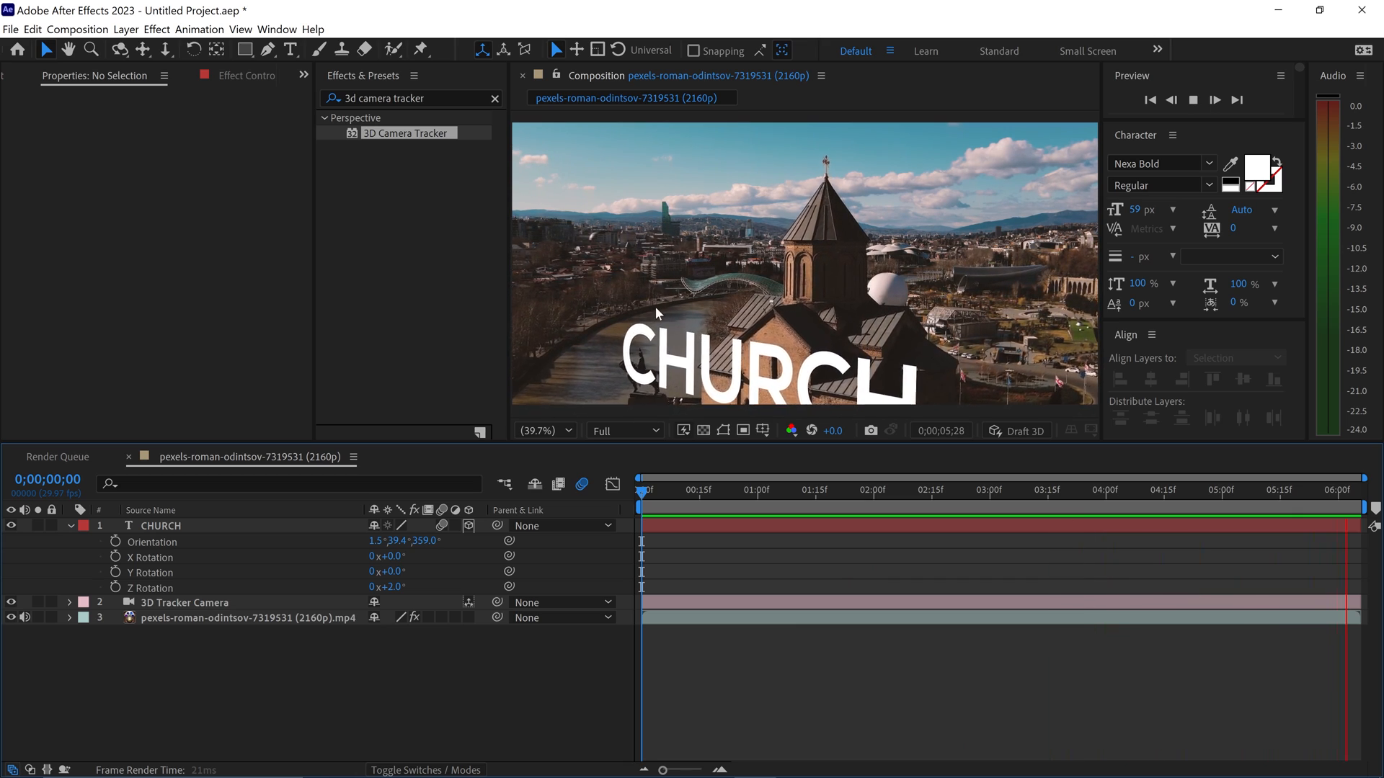